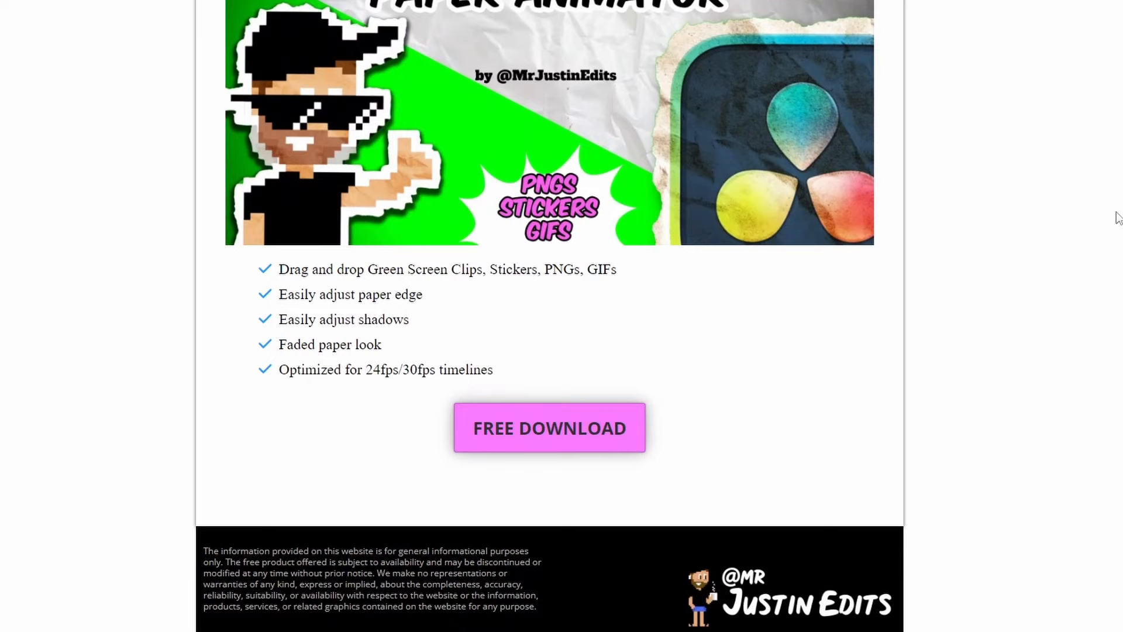
# Start the free Paper Animator pack download from the Mr Justin Edits page.
pyautogui.click(550, 427)
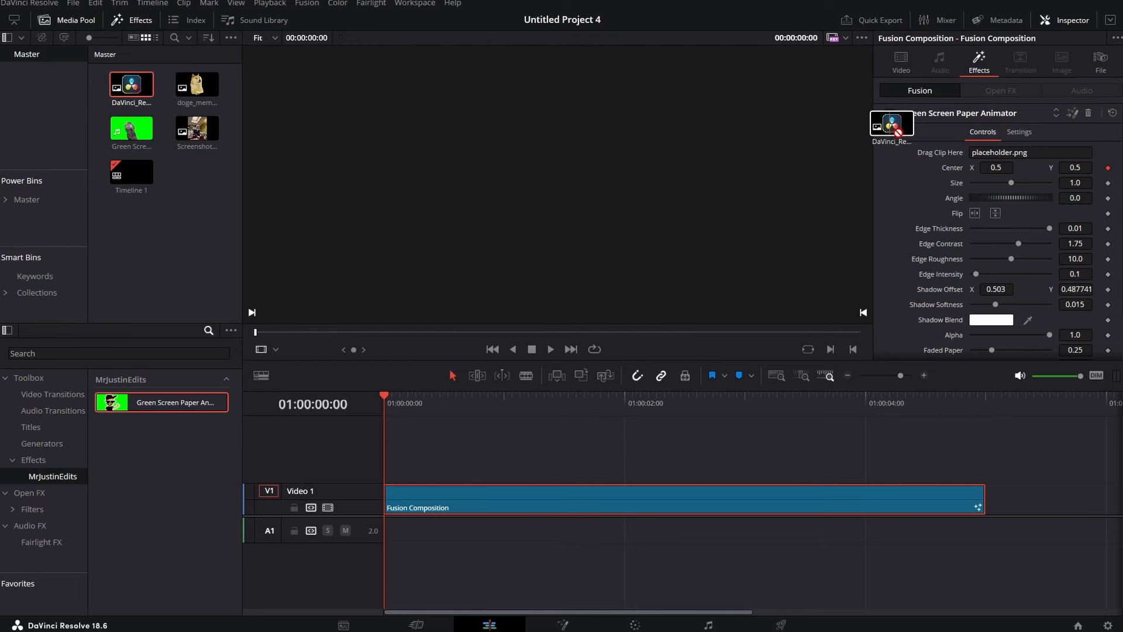
# Feed the DaVinci Resolve logo PNG into the paper animator's clip slot.
pyautogui.click(484, 395)
pyautogui.write('solid')
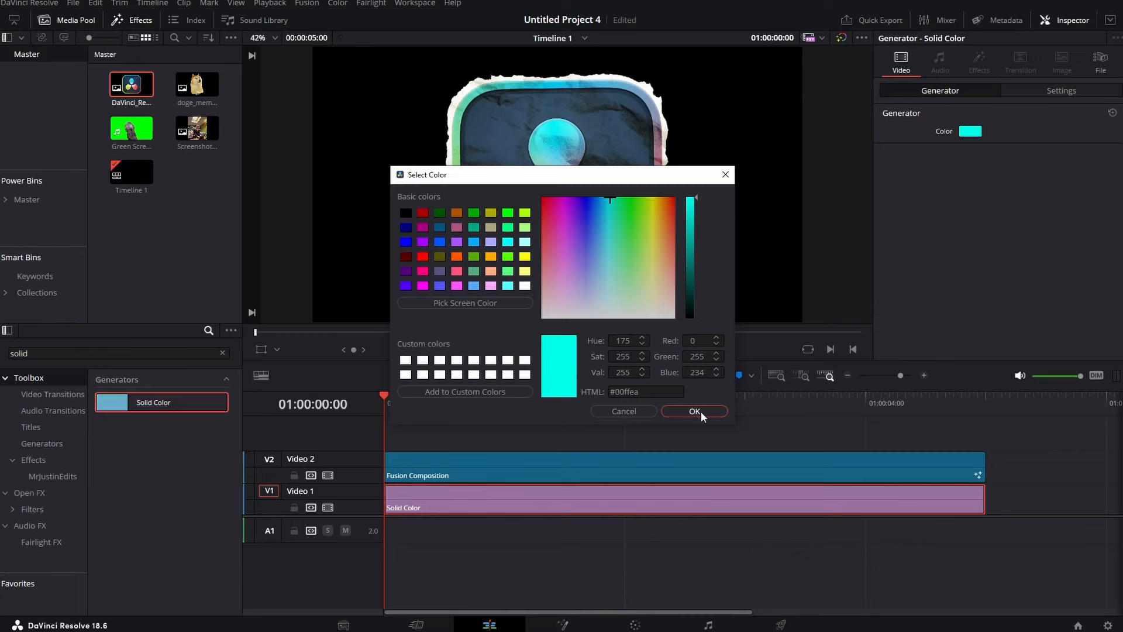
# Confirm the #00ffea cyan background colour and select the logo composition for repositioning.
pyautogui.click(692, 411)
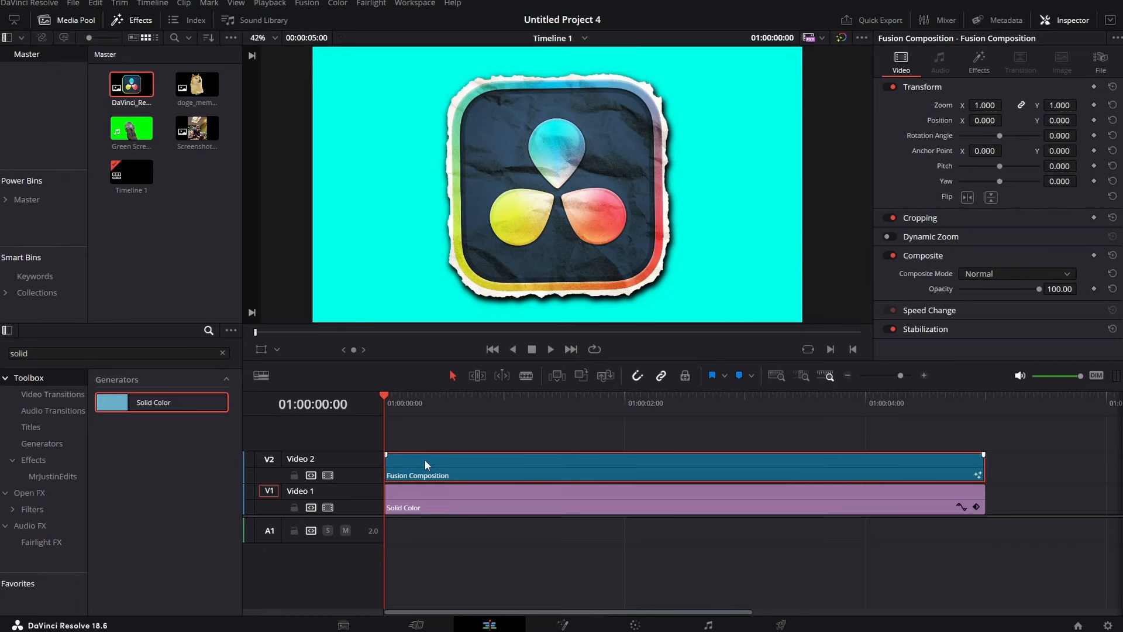
pyautogui.click(978, 63)
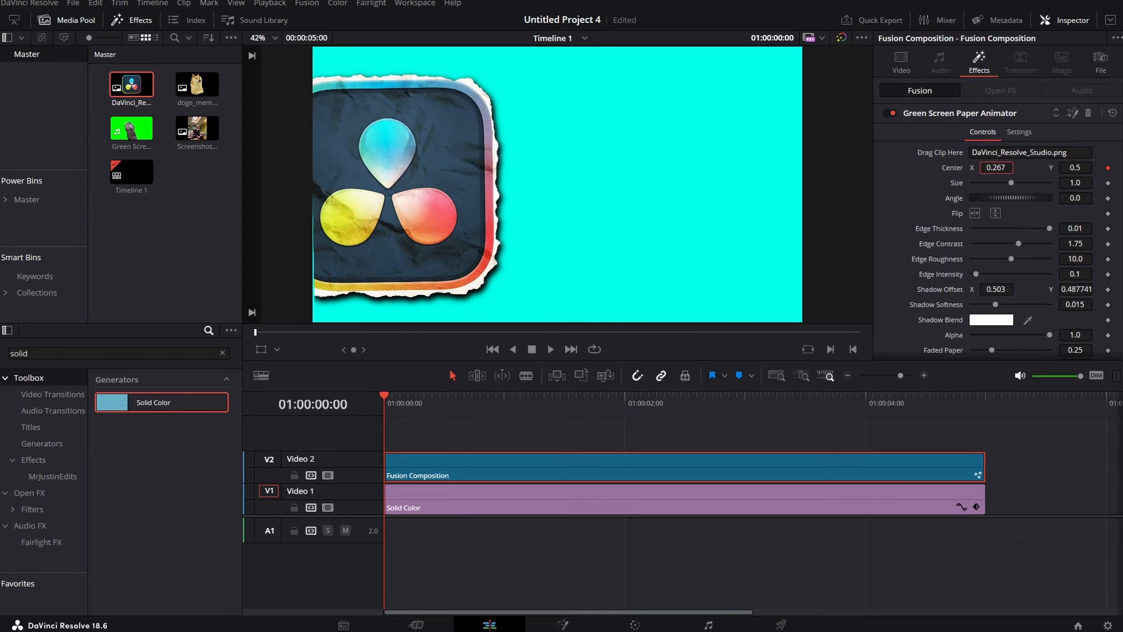